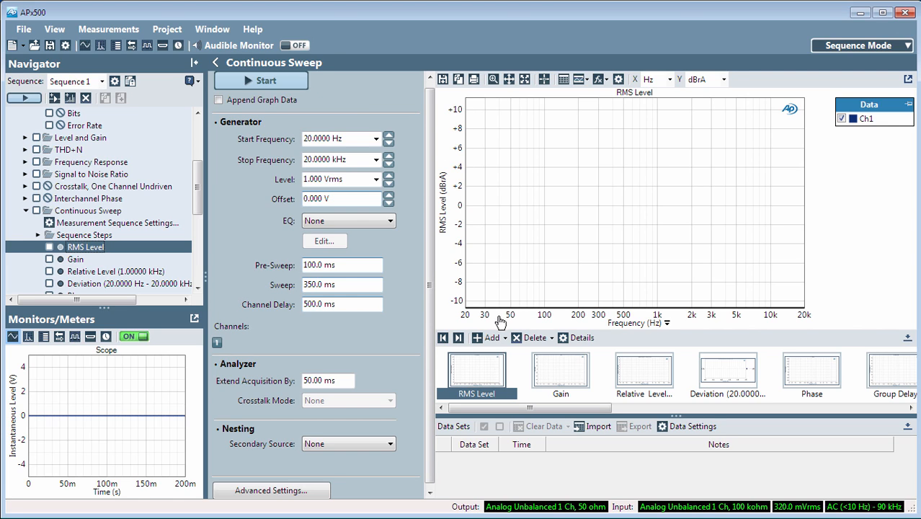
pyautogui.moveTo(729, 320)
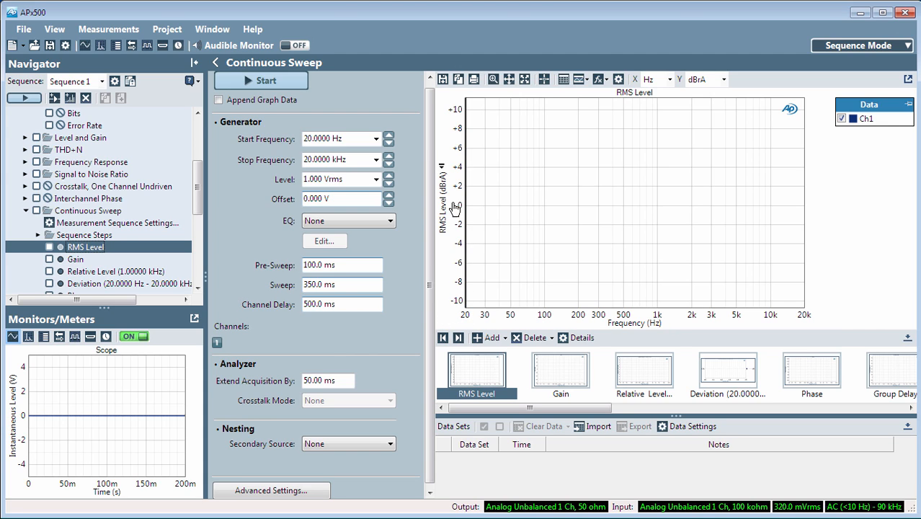
pyautogui.moveTo(460, 231)
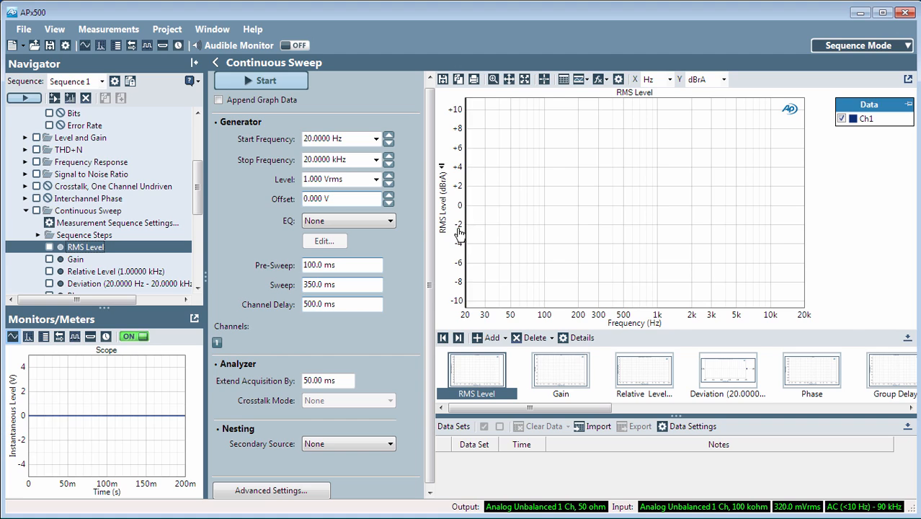
pyautogui.moveTo(795, 259)
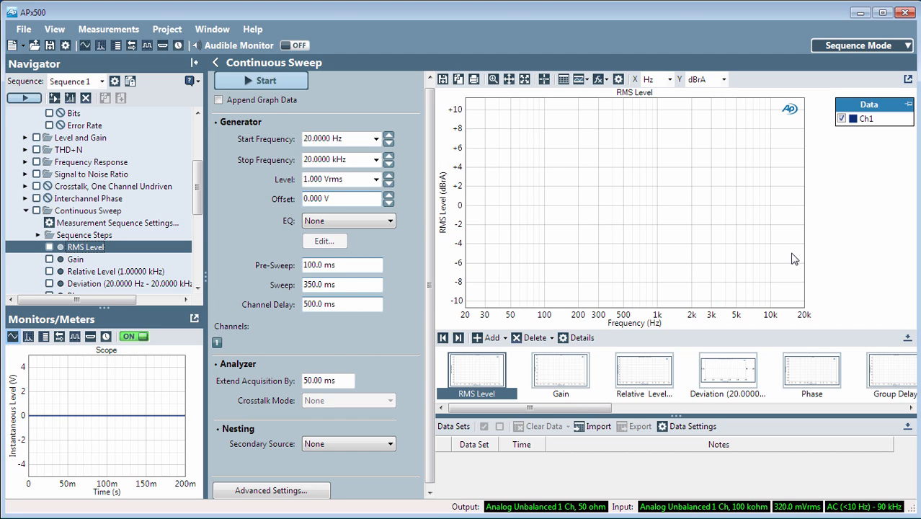
pyautogui.moveTo(791, 228)
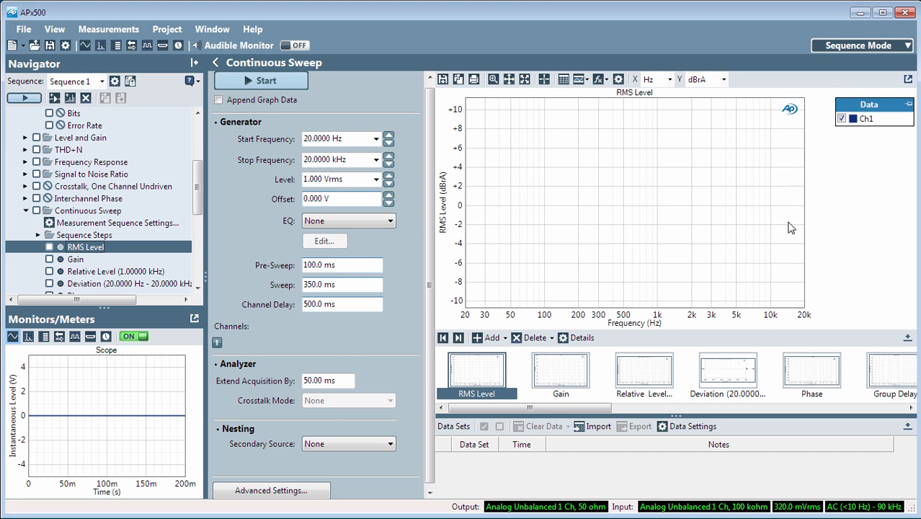
pyautogui.moveTo(360, 112)
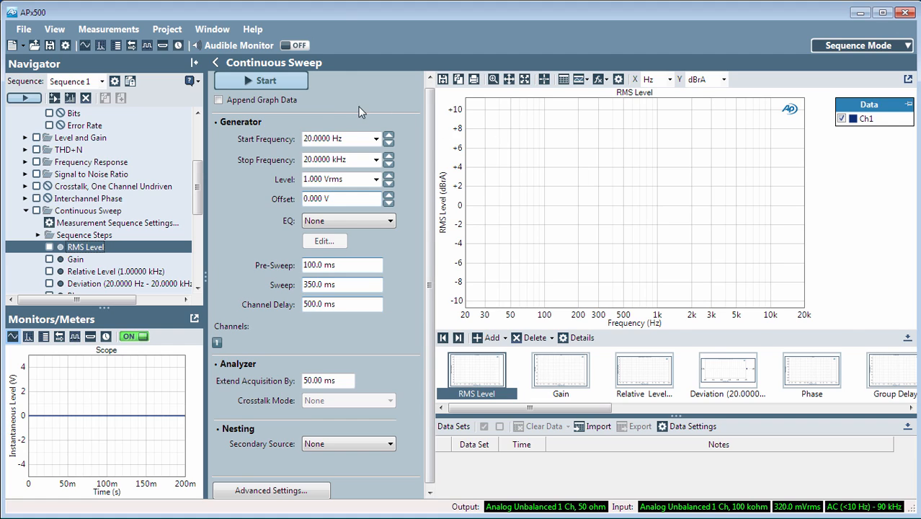
pyautogui.moveTo(336, 111)
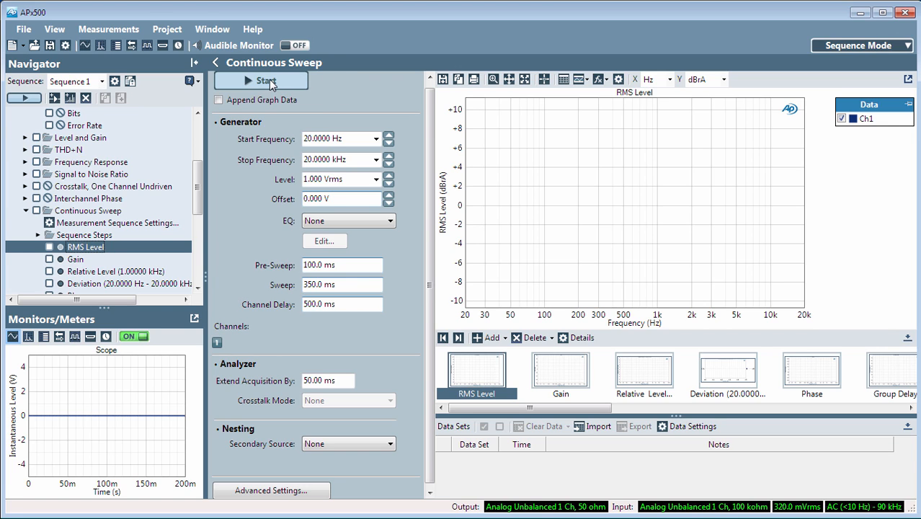
# Start the continuous sweep to measure and plot RMS Level against frequency.
pyautogui.click(260, 80)
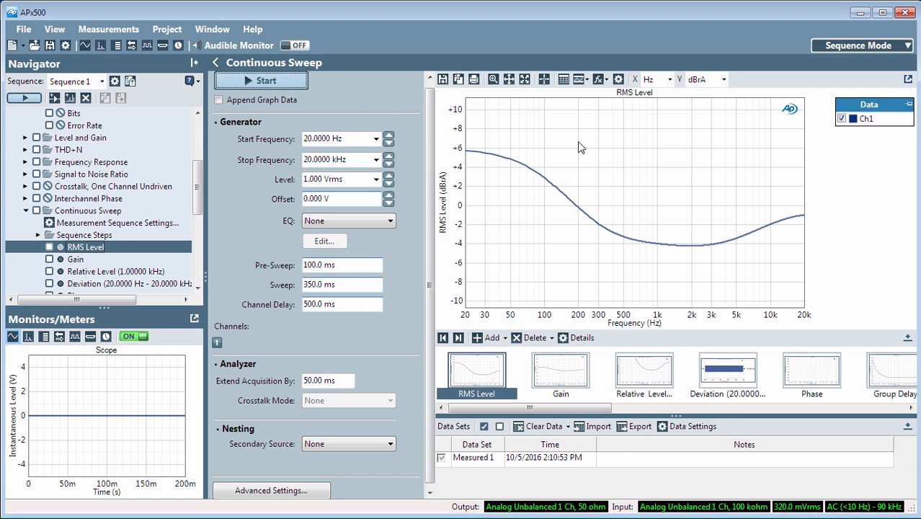
pyautogui.moveTo(827, 204)
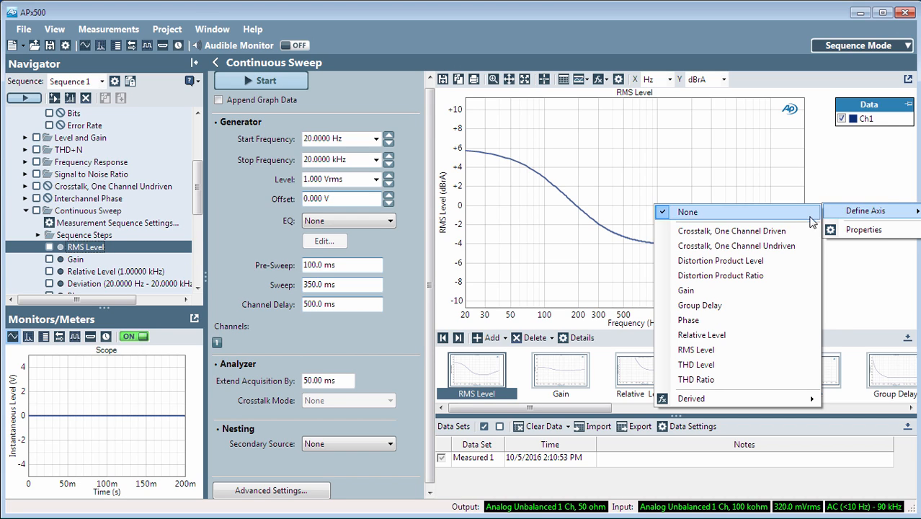
pyautogui.moveTo(765, 305)
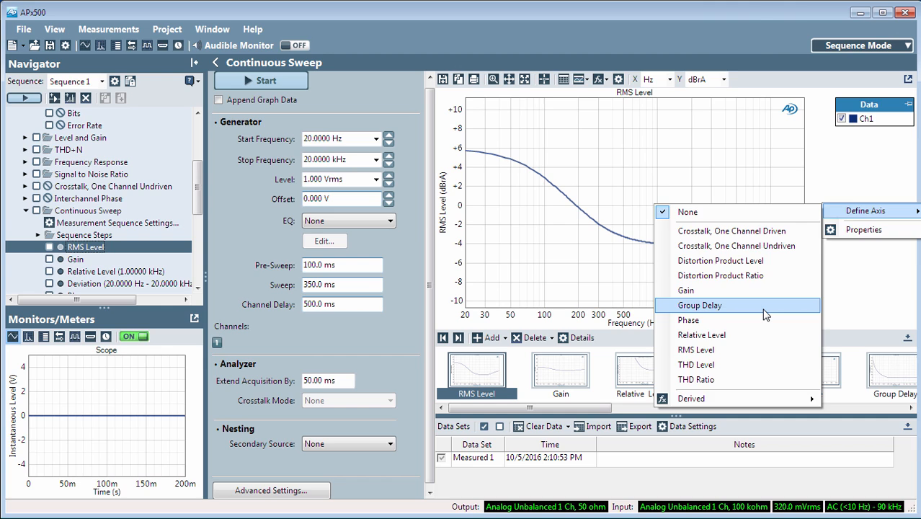
# Plot Group Delay on a right-hand second Y-axis of the RMS Level graph.
pyautogui.click(698, 305)
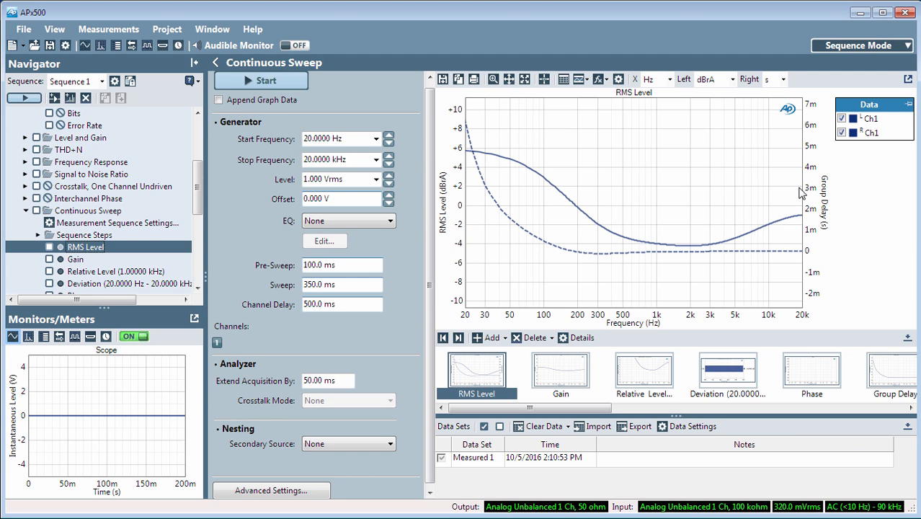
pyautogui.moveTo(663, 214)
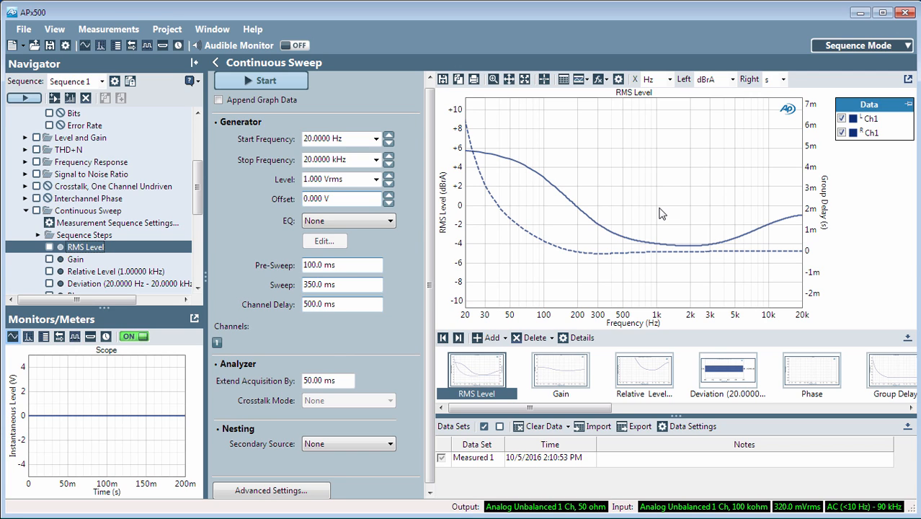
pyautogui.moveTo(552, 245)
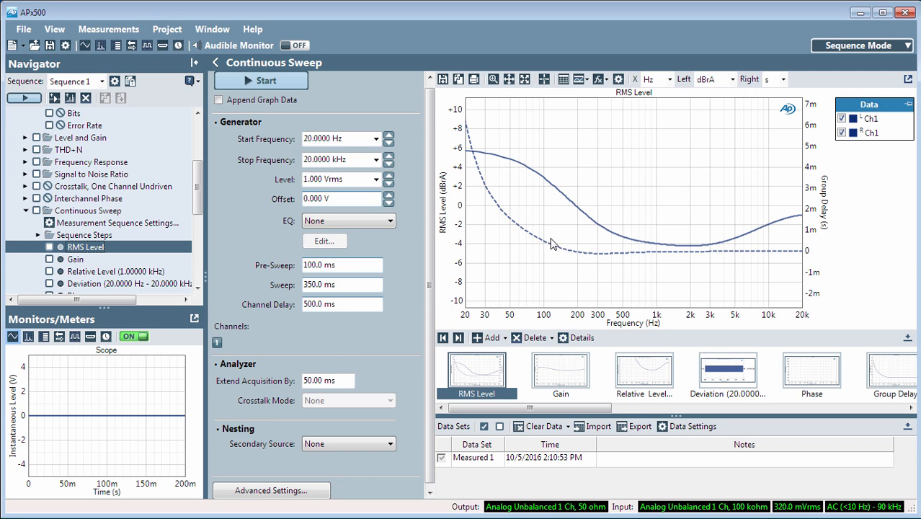
pyautogui.moveTo(806, 211)
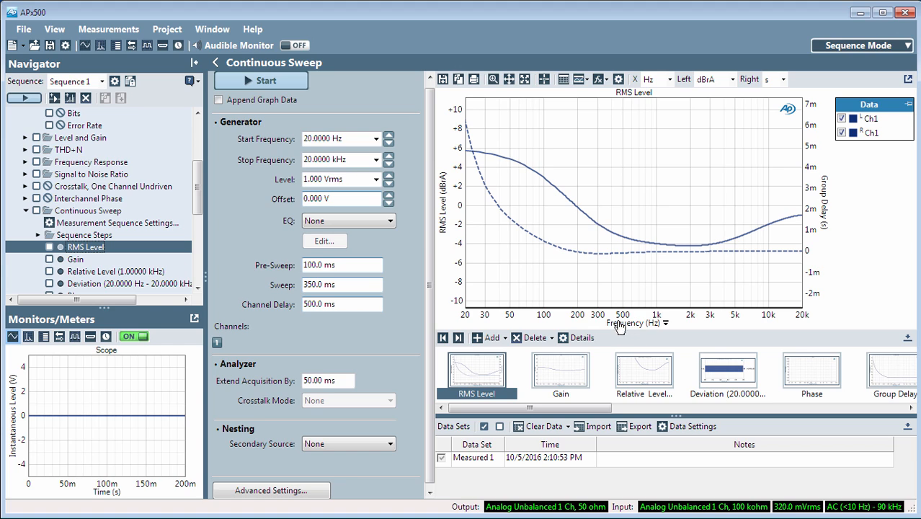
pyautogui.moveTo(512, 321)
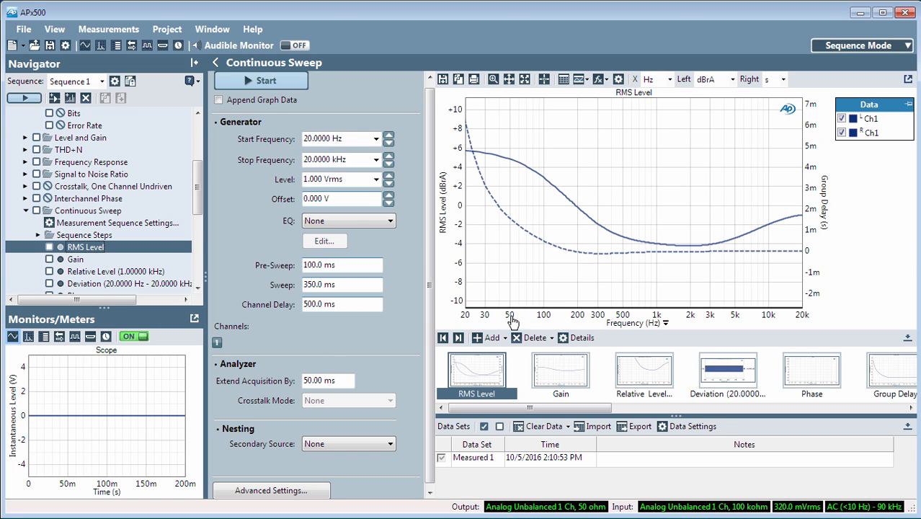
pyautogui.moveTo(624, 323)
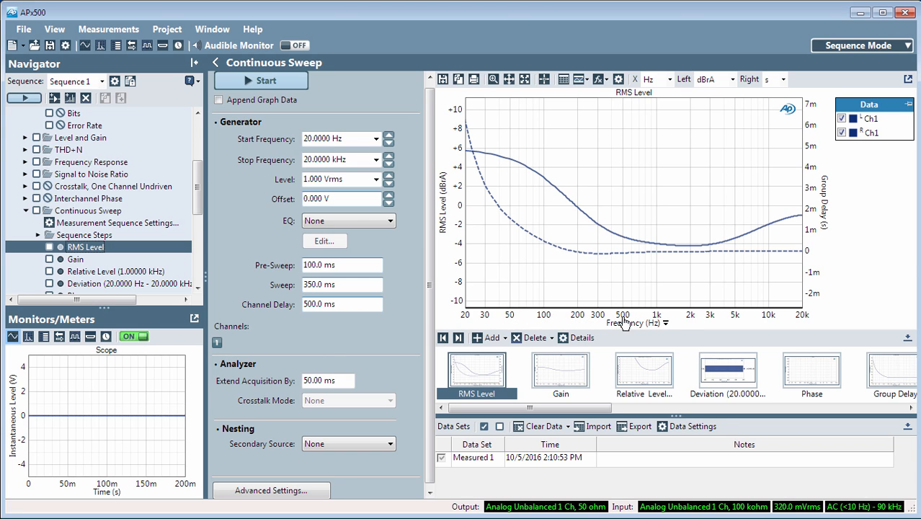
pyautogui.moveTo(777, 321)
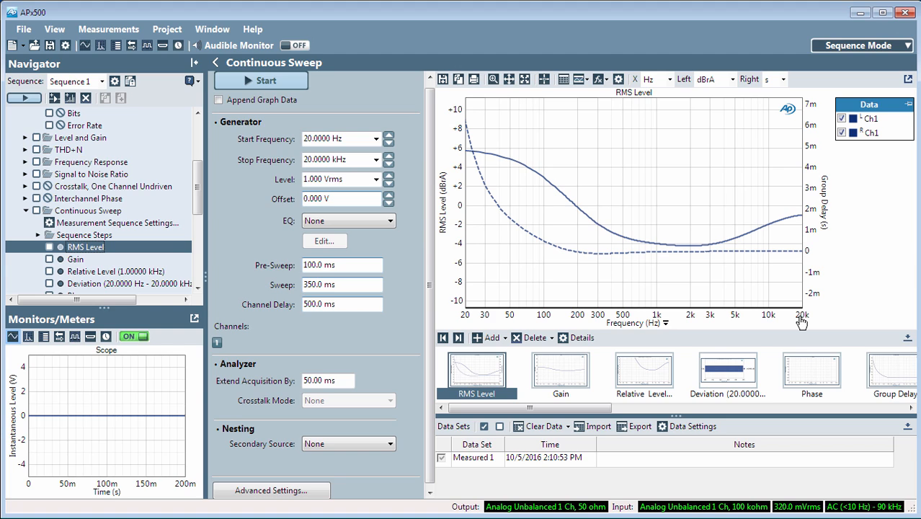
pyautogui.moveTo(404, 53)
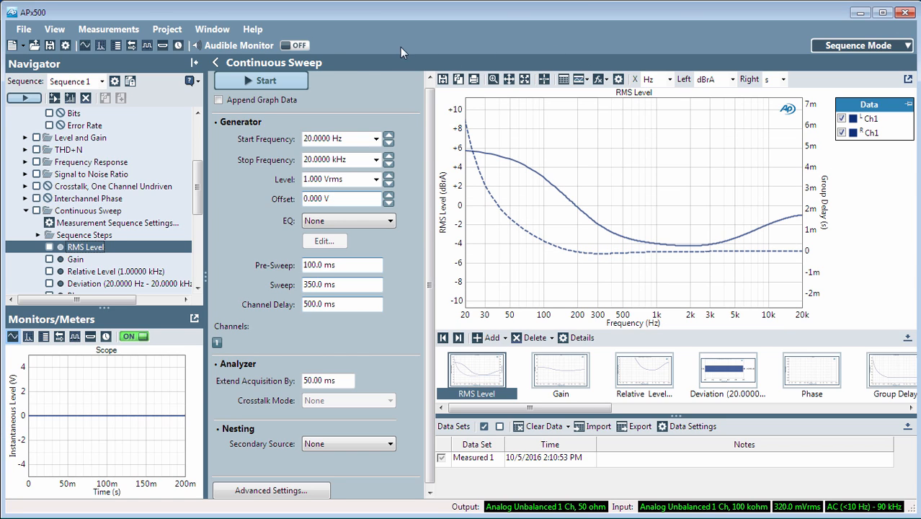